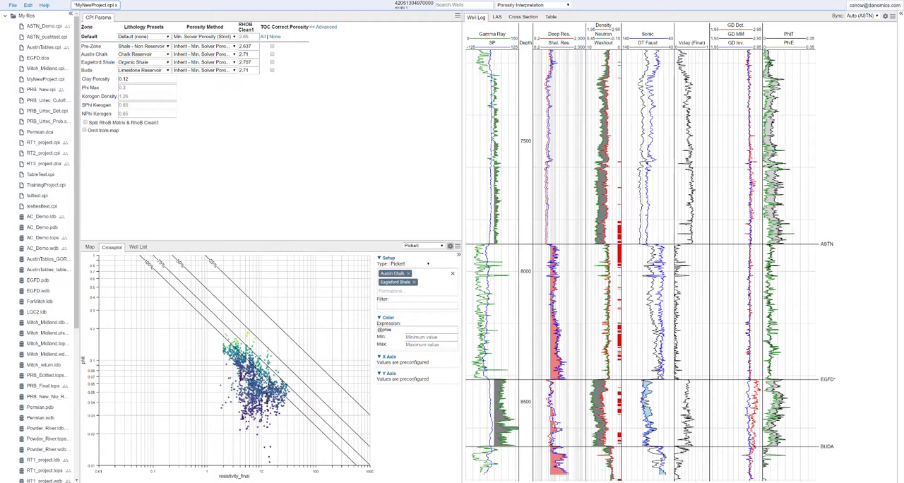
mouse_move(362, 102)
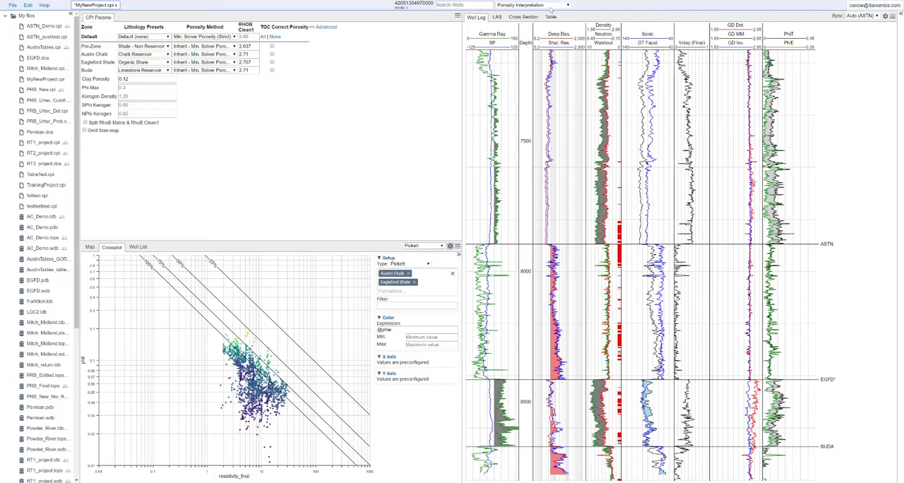
Switch to the Sw Interpretations module and turn off Auto-interpret Rw
click(525, 6)
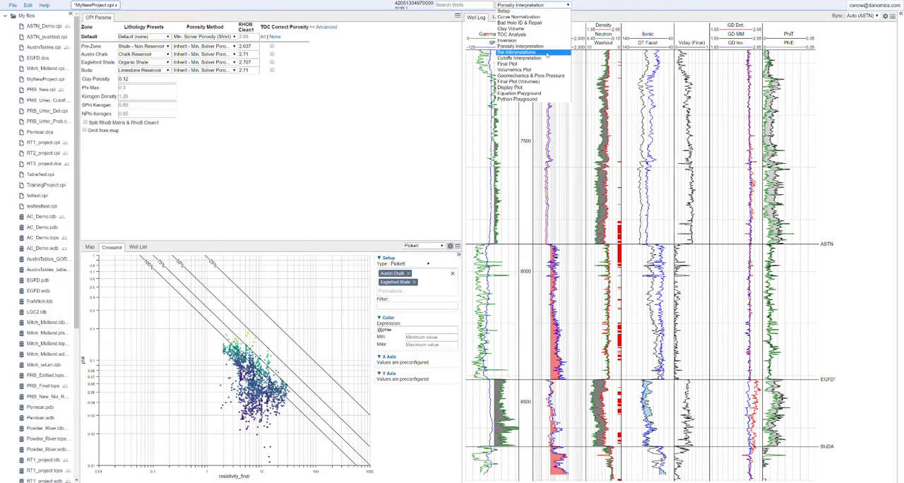
mouse_move(506, 12)
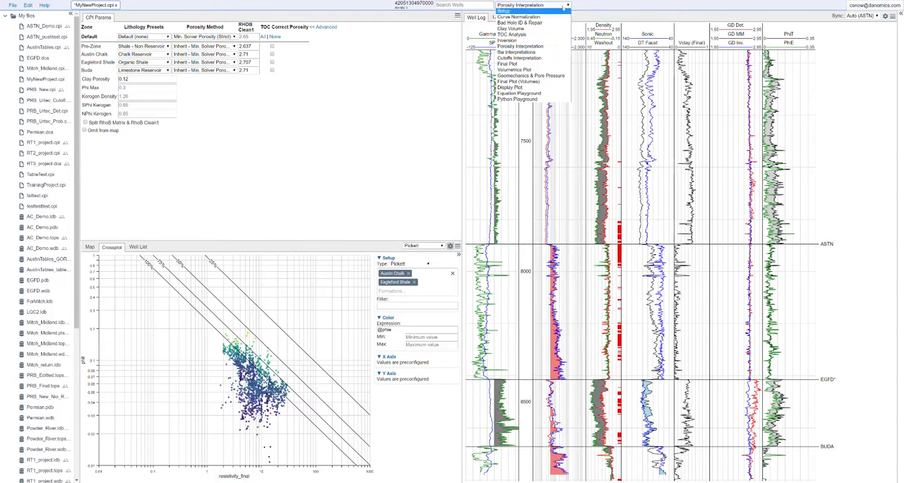
mouse_move(516, 53)
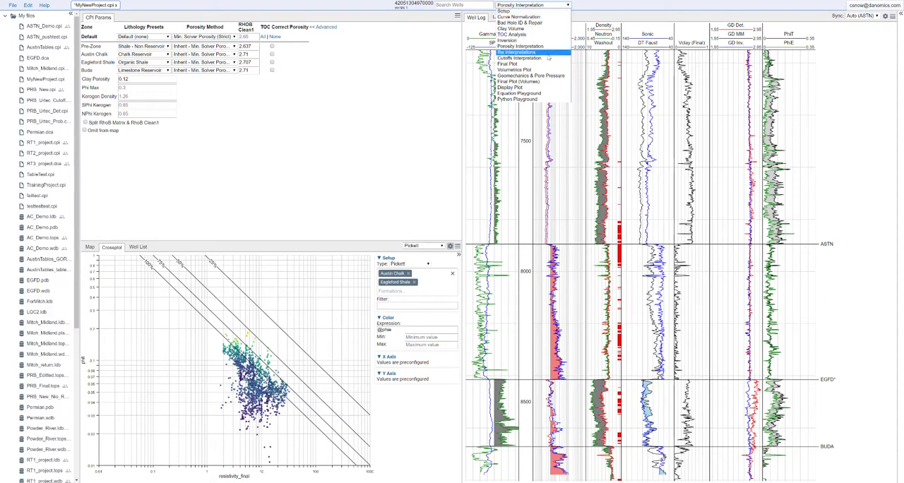
click(521, 47)
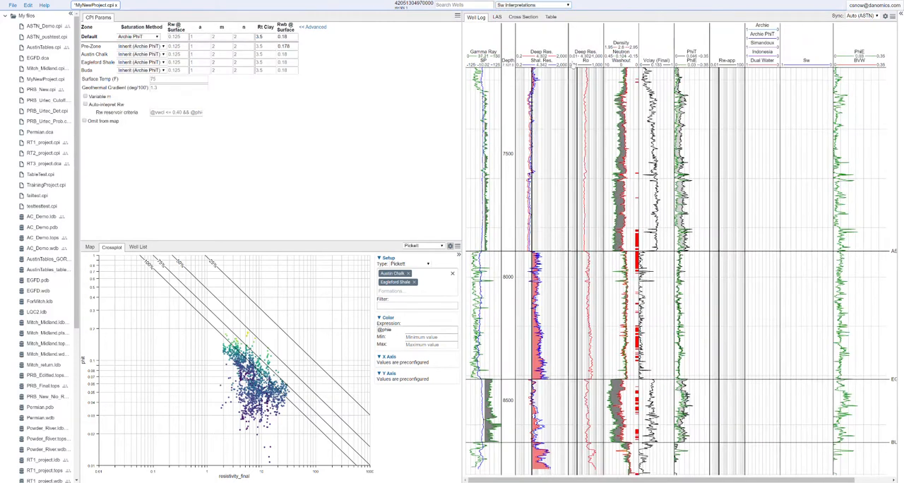
click(272, 27)
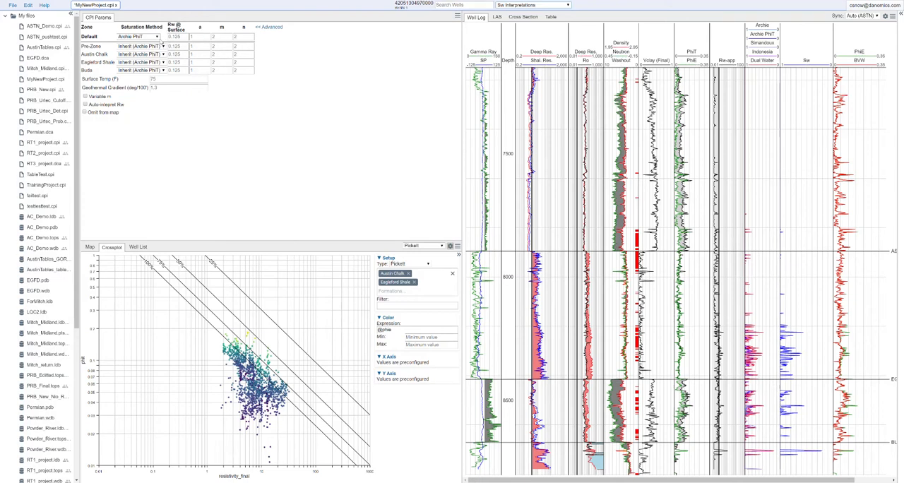
click(155, 36)
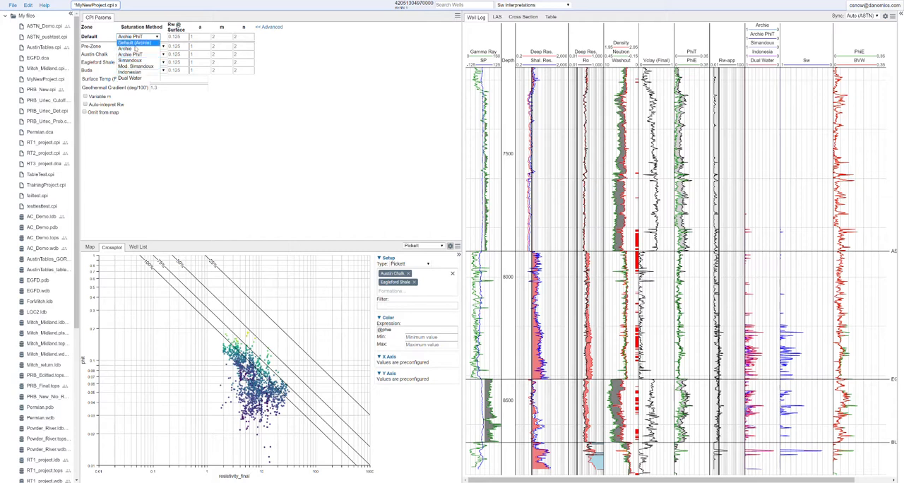
mouse_move(133, 48)
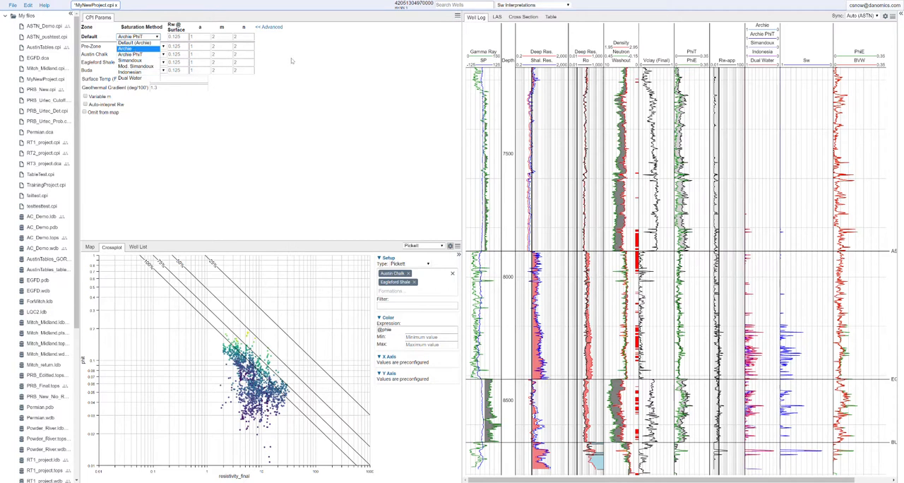
click(139, 45)
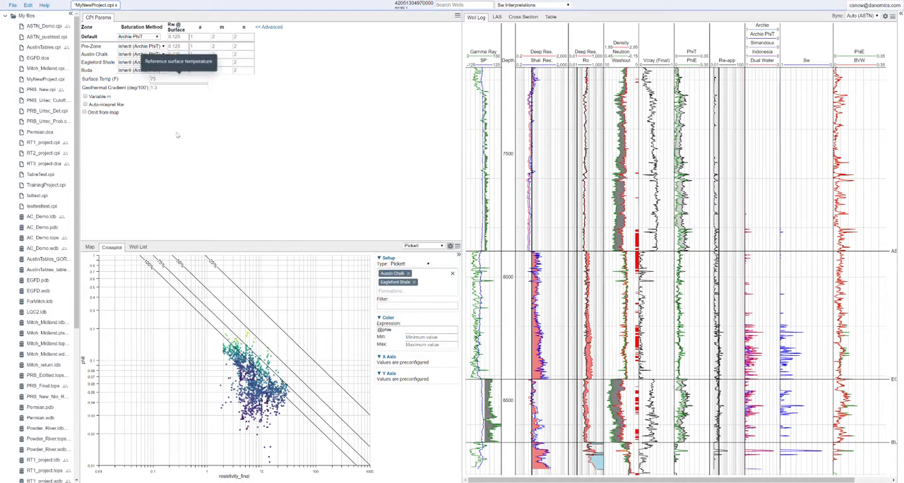
Enter the reference surface temperature for the saturation calculation
click(181, 80)
text(65)
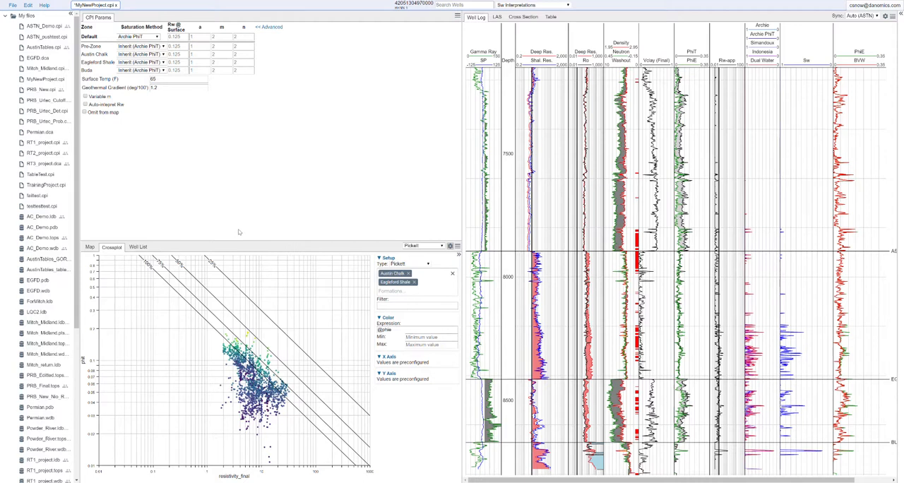
mouse_move(245, 173)
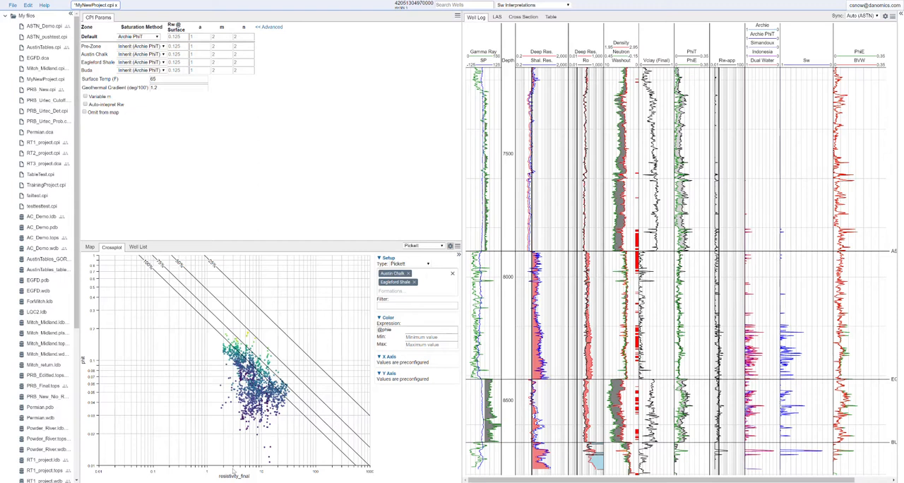
mouse_move(297, 368)
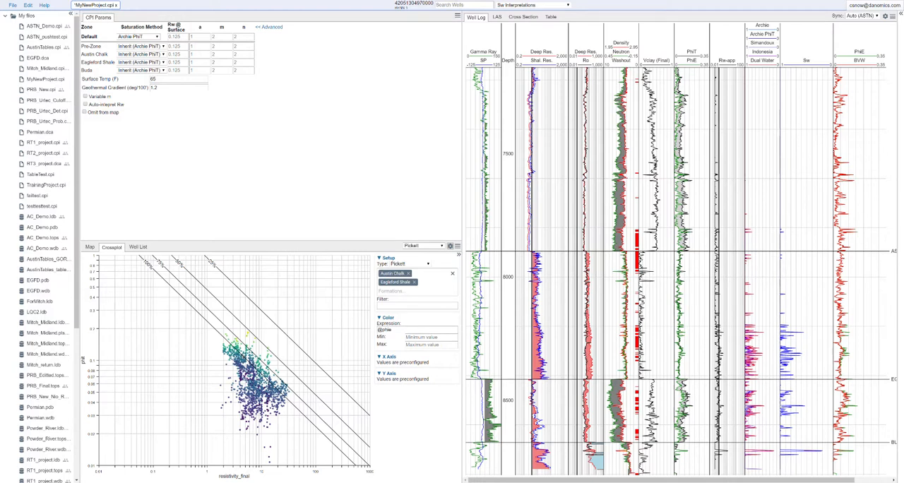
mouse_move(133, 259)
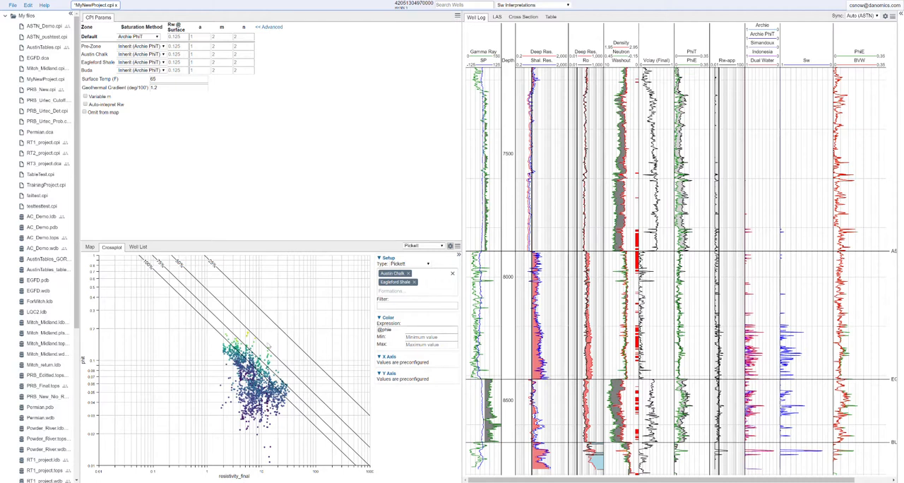
mouse_move(154, 285)
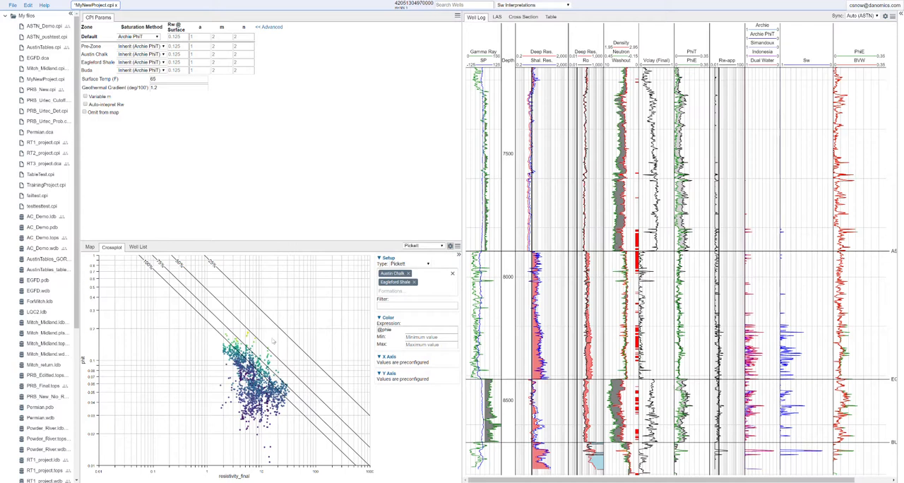
mouse_move(298, 333)
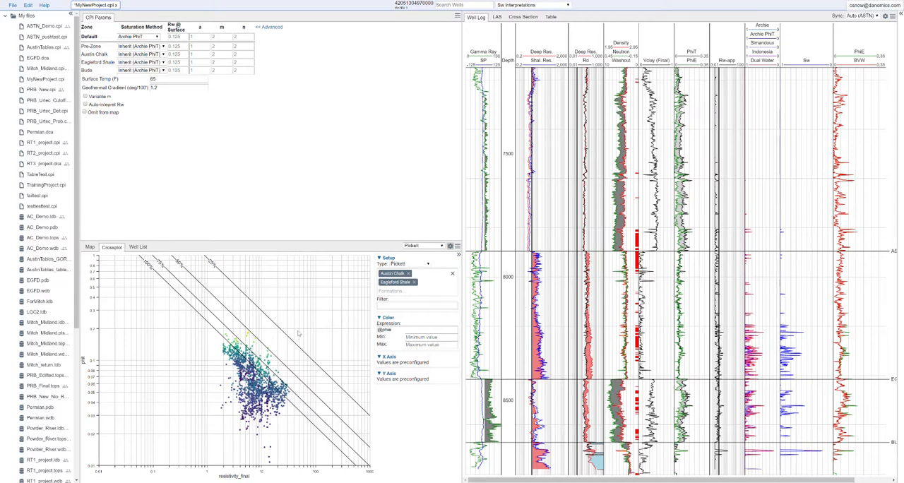
click(177, 36)
text(@vsh < 0.5 &&)
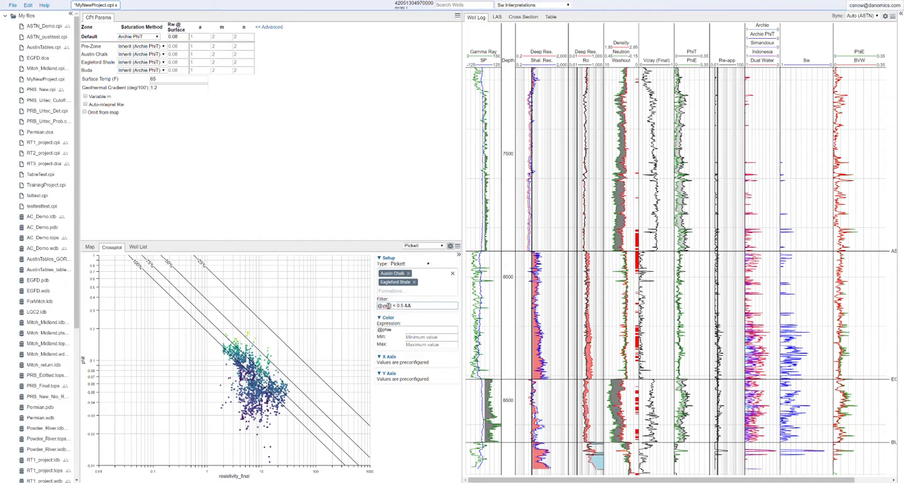
text(@phie)
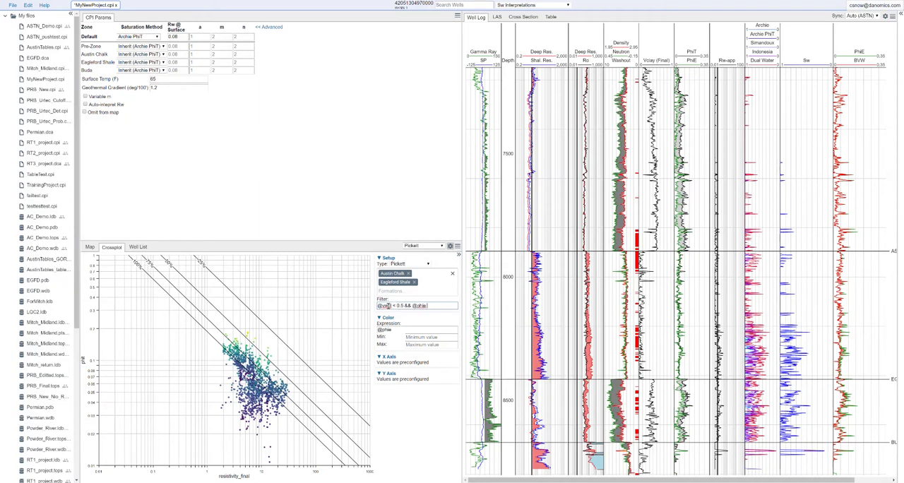
text(> 0.04)
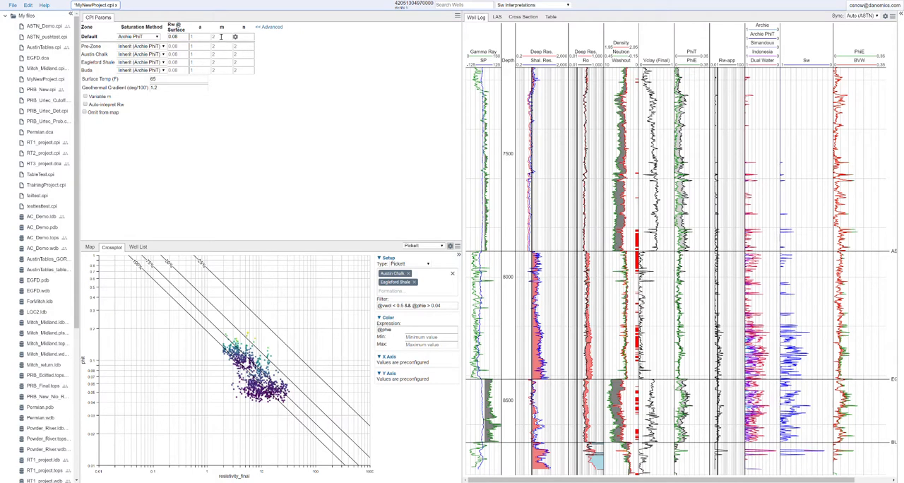
mouse_move(215, 260)
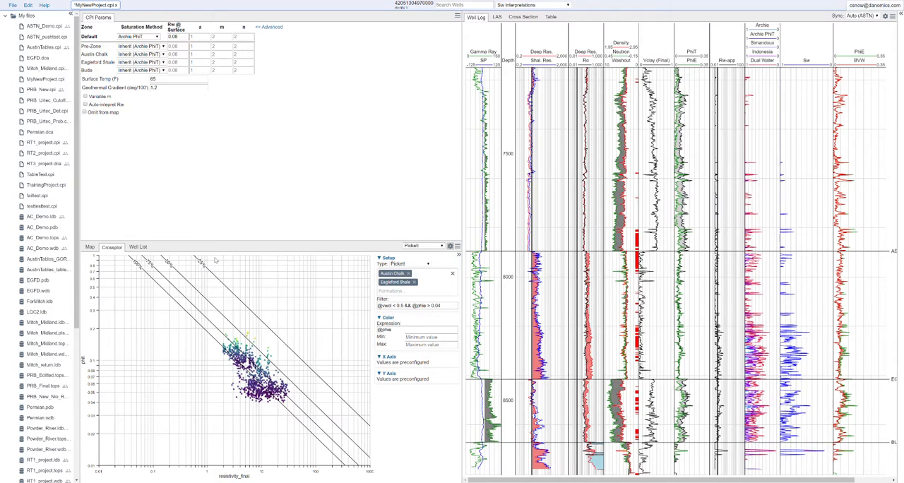
Set the default Archie m exponent to 1.8 and review the n exponent
click(201, 37)
text(1.9)
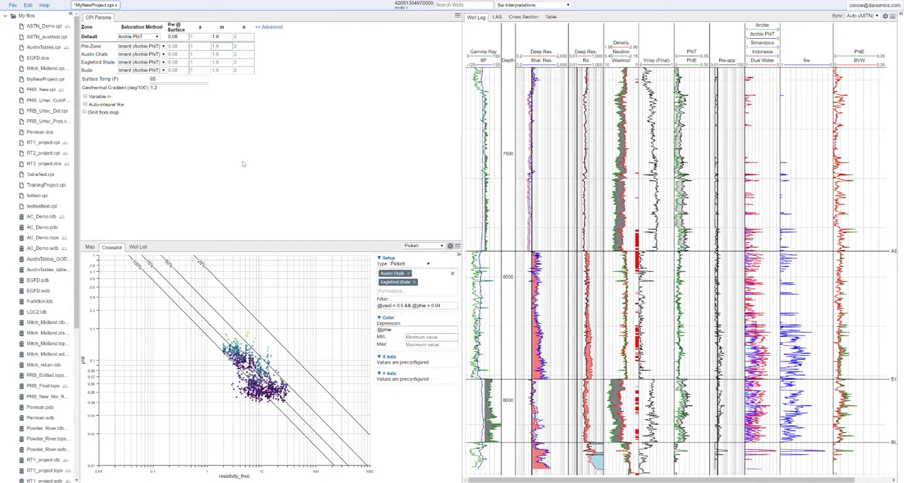
click(243, 37)
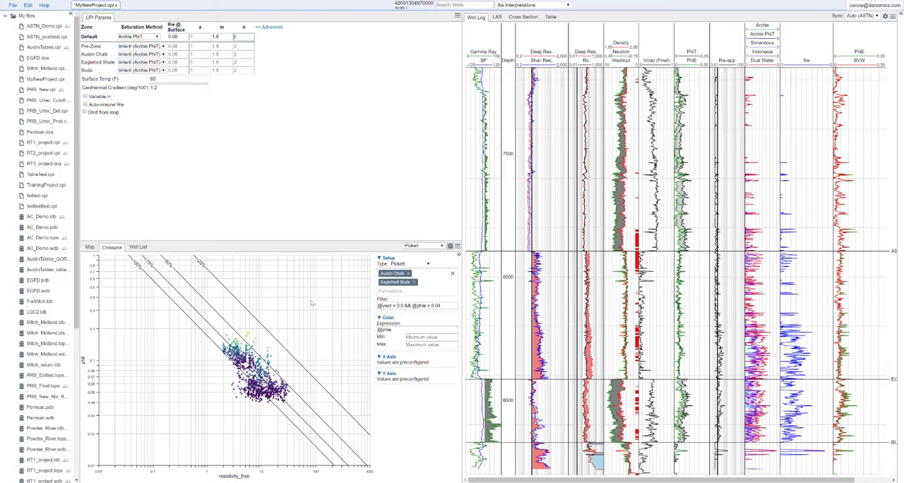
mouse_move(238, 223)
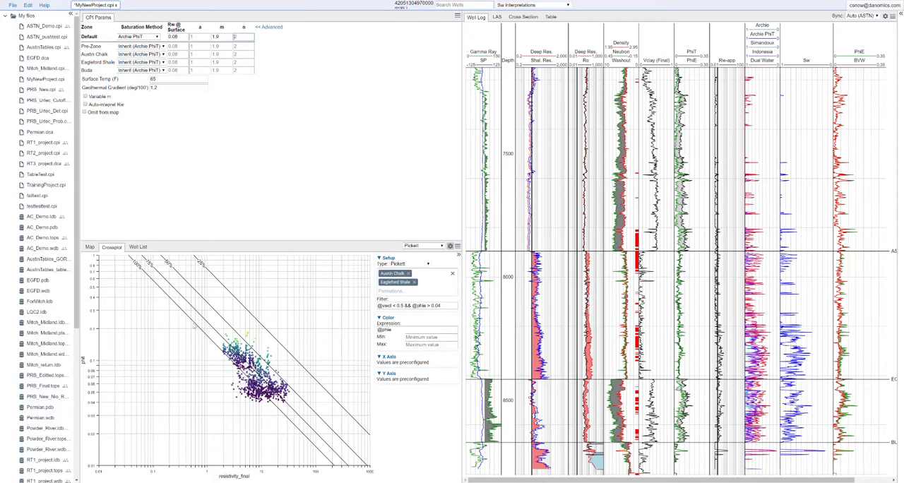
mouse_move(282, 266)
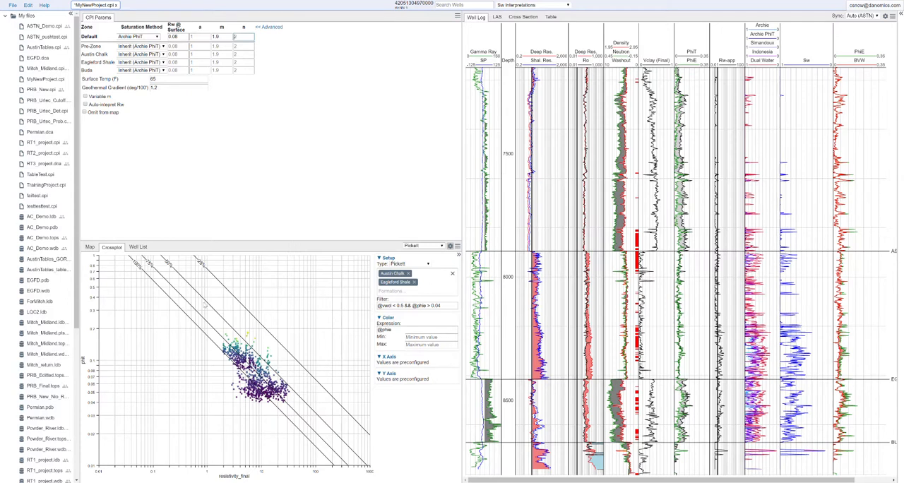
mouse_move(262, 209)
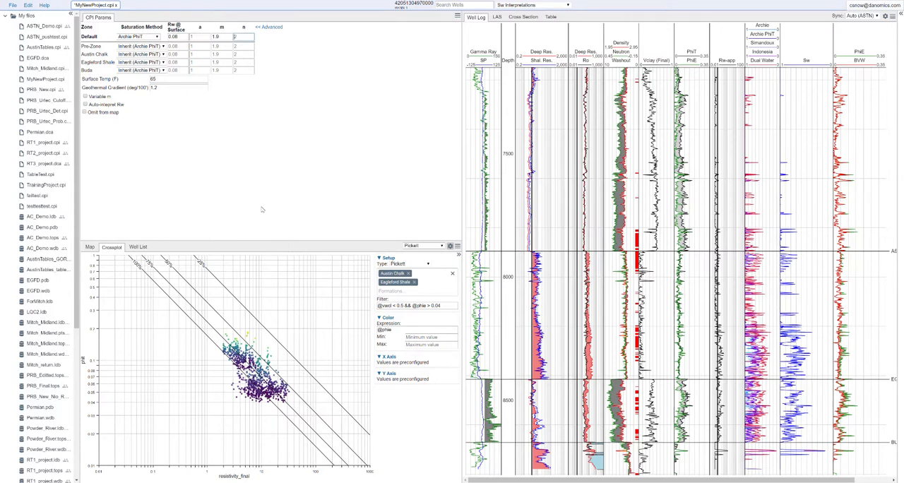
mouse_move(274, 195)
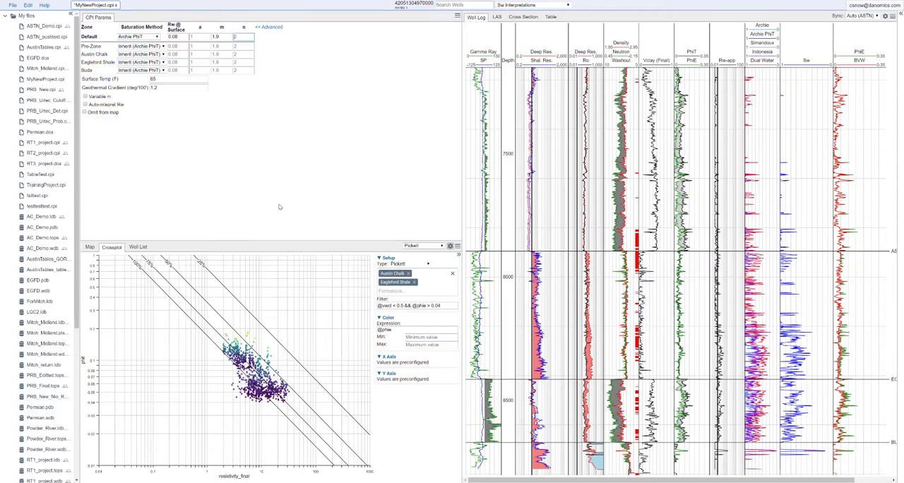
mouse_move(133, 128)
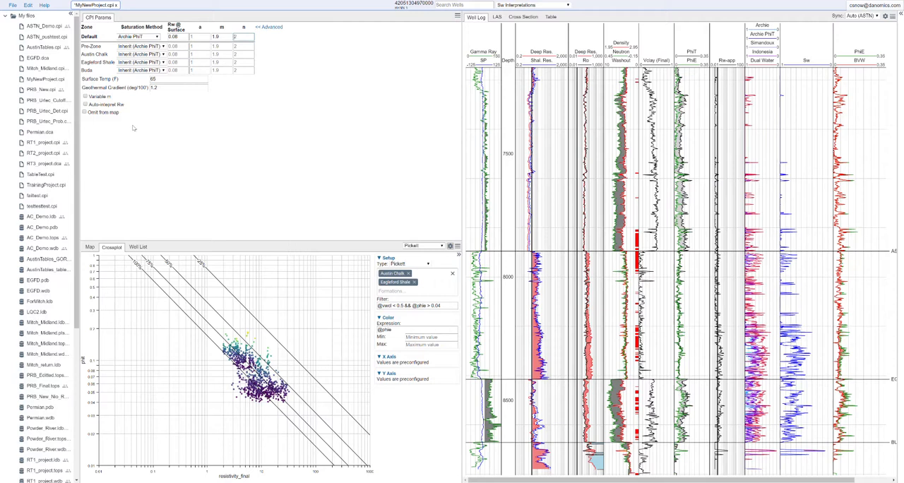
mouse_move(85, 104)
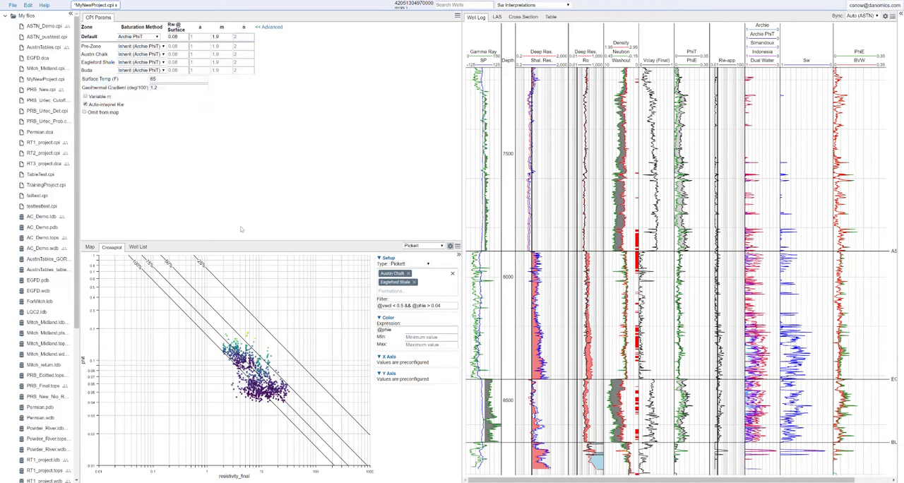
click(85, 105)
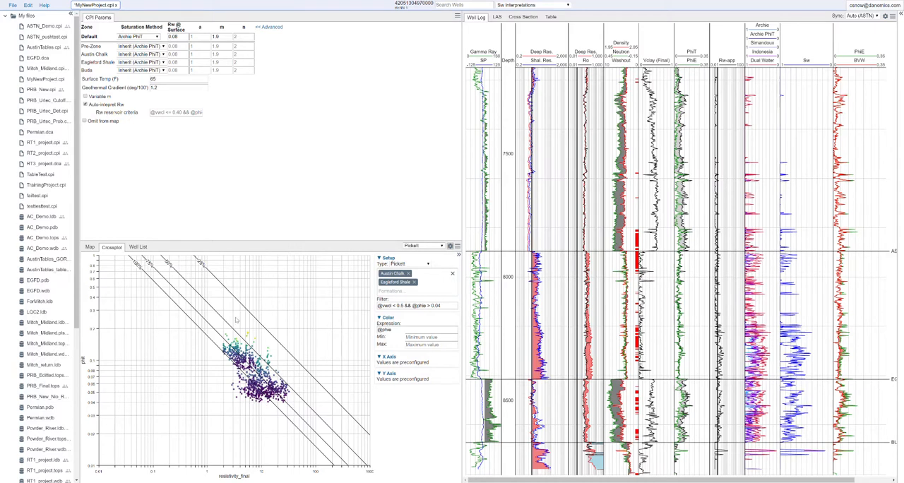
mouse_move(362, 342)
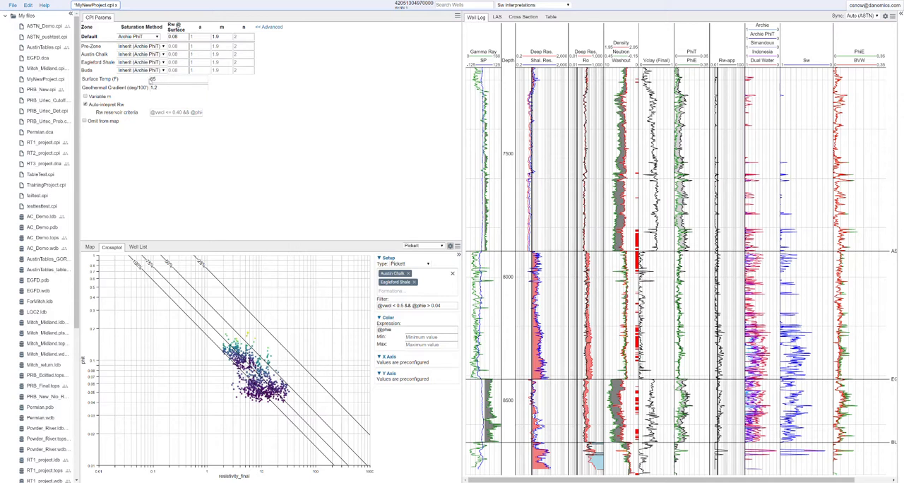
mouse_move(166, 113)
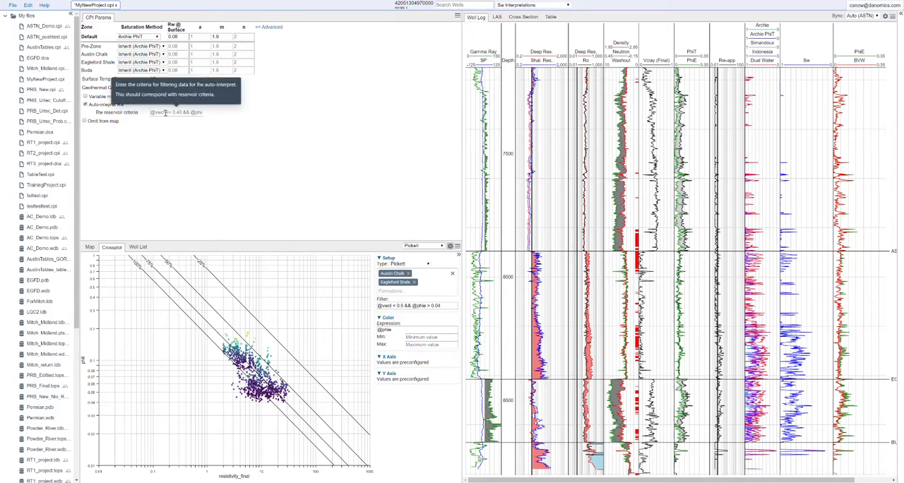
click(177, 113)
text(@vwcl < 0.50 && @phi)
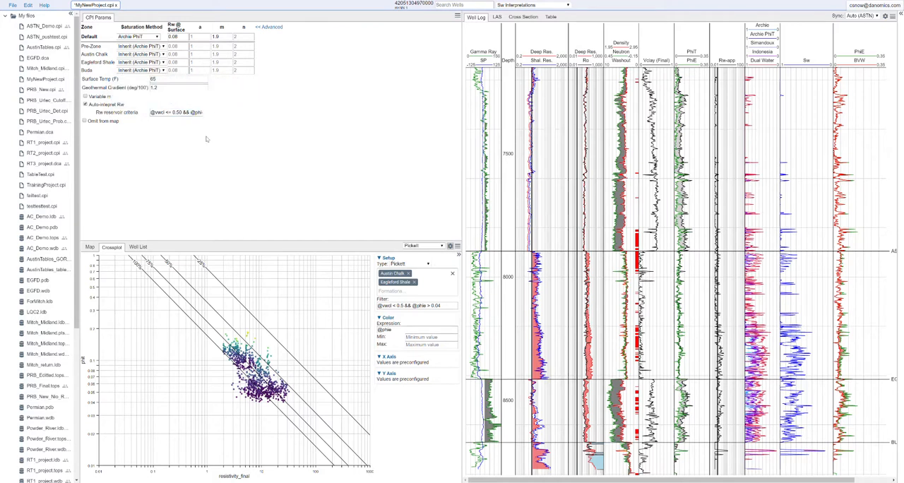
mouse_move(192, 152)
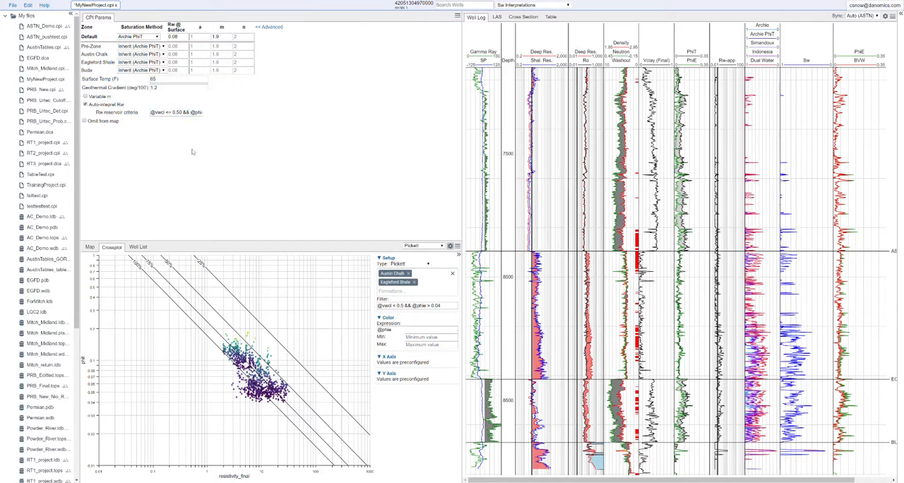
mouse_move(167, 122)
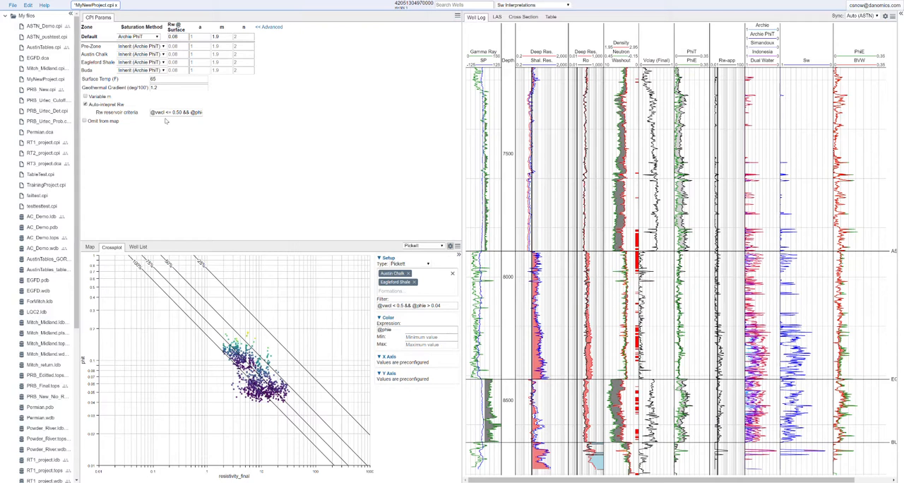
mouse_move(220, 157)
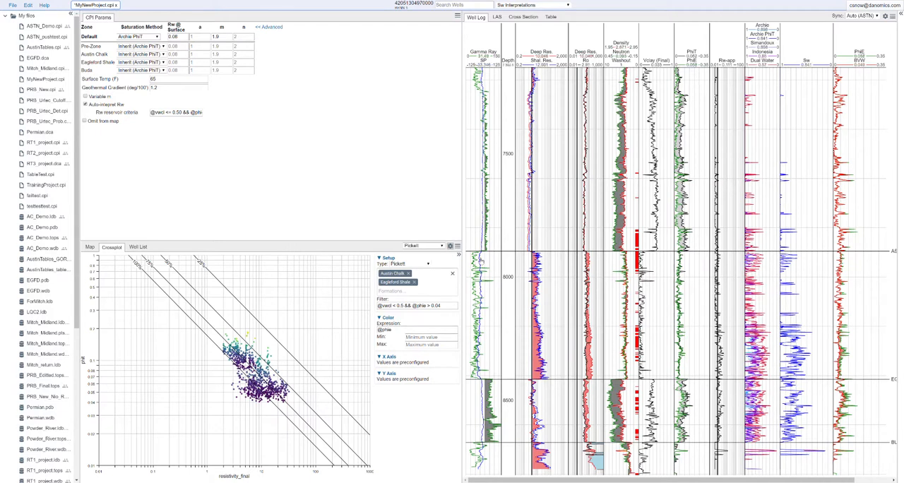
Set the default saturation method to Simandoux and choose the Rt-Clay crossplot type
click(139, 37)
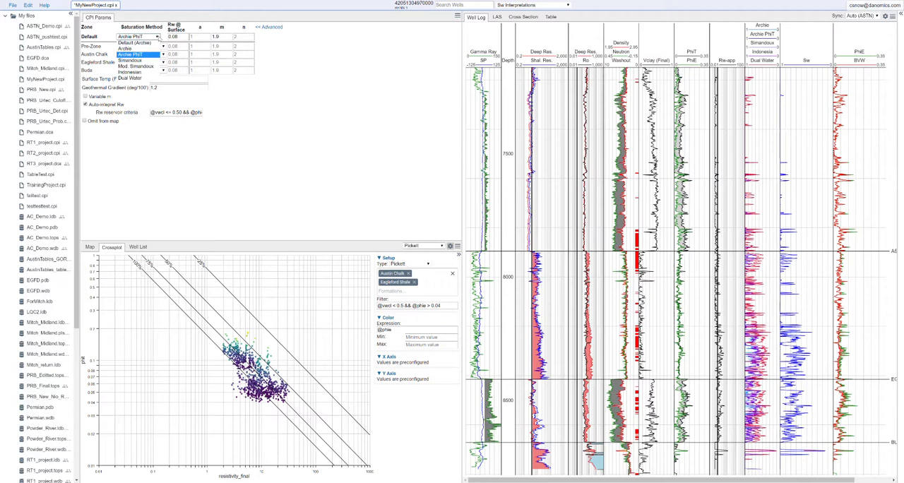
click(130, 60)
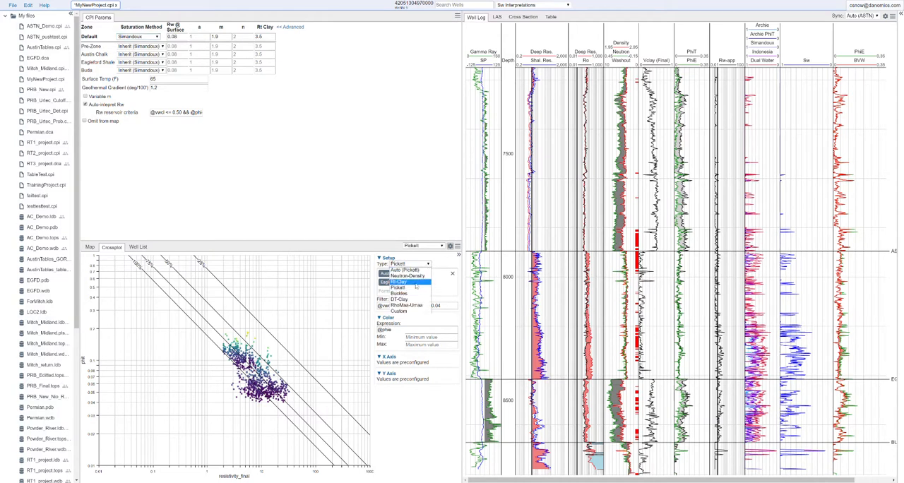
click(399, 283)
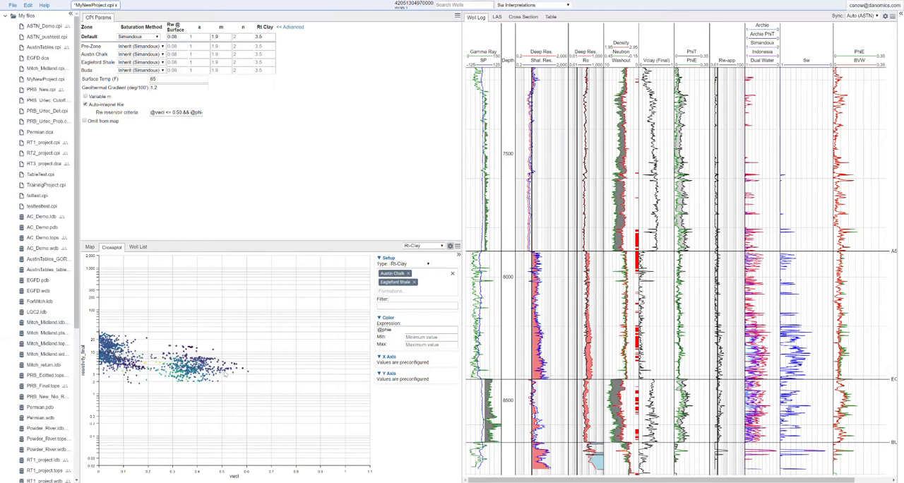
mouse_move(242, 379)
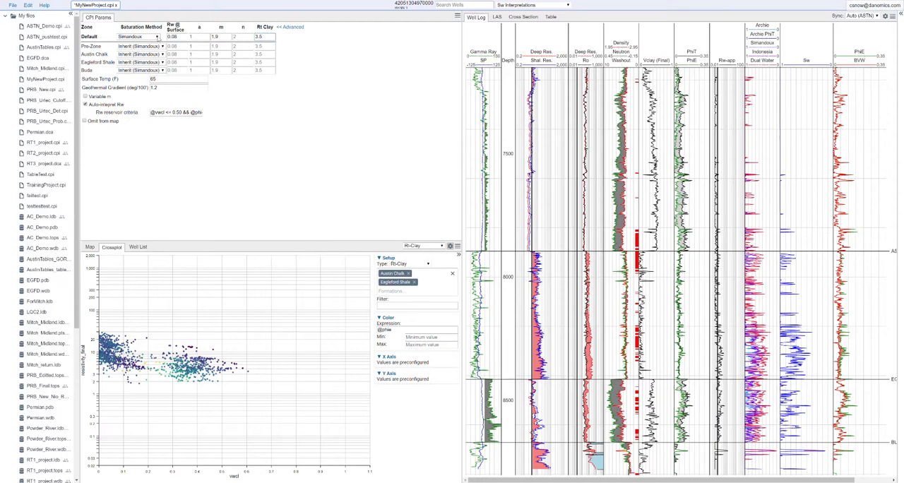
Set the default saturation method to Dual Water for all zones
click(162, 36)
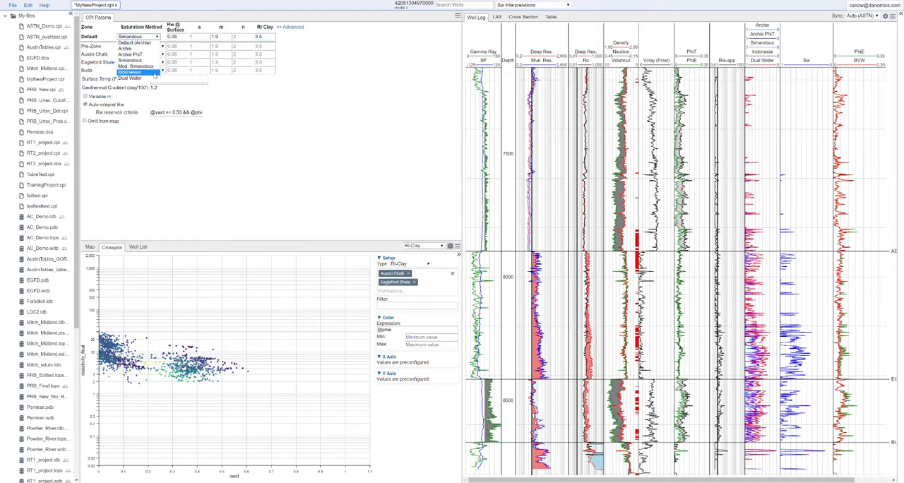
click(130, 78)
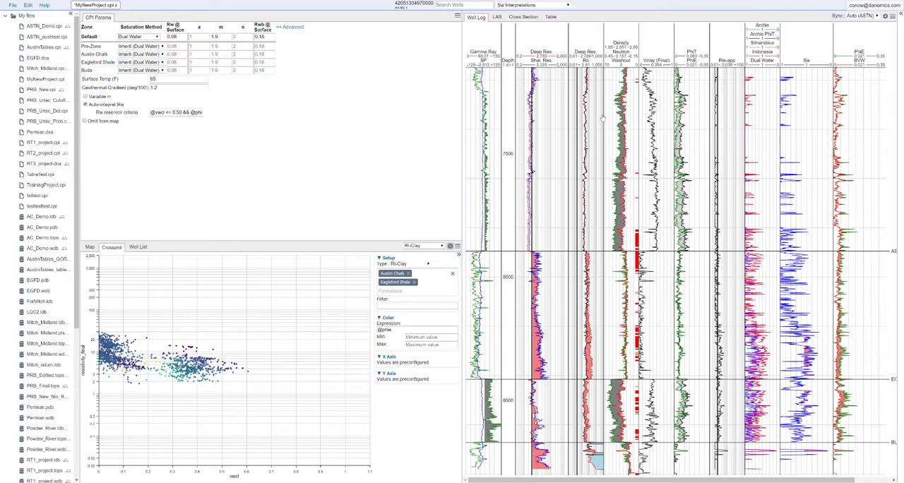
mouse_move(573, 132)
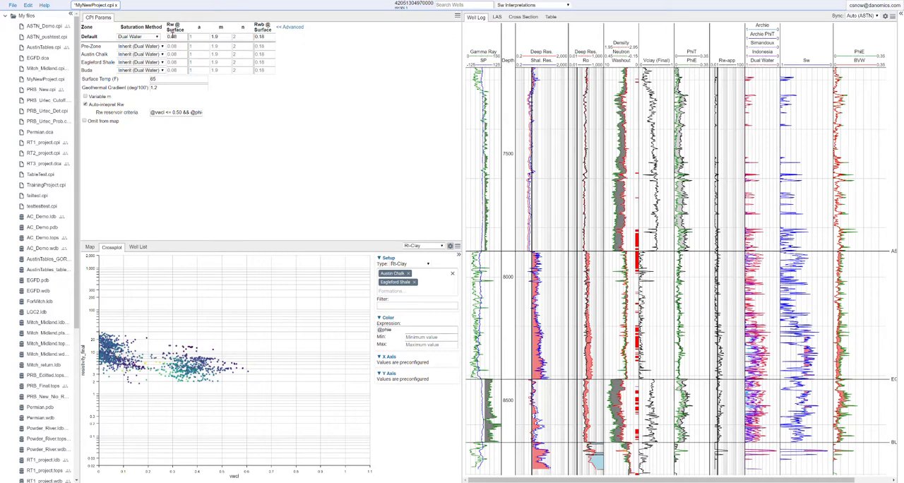
Set the default saturation method back to Archie PHIT for all zones
click(139, 53)
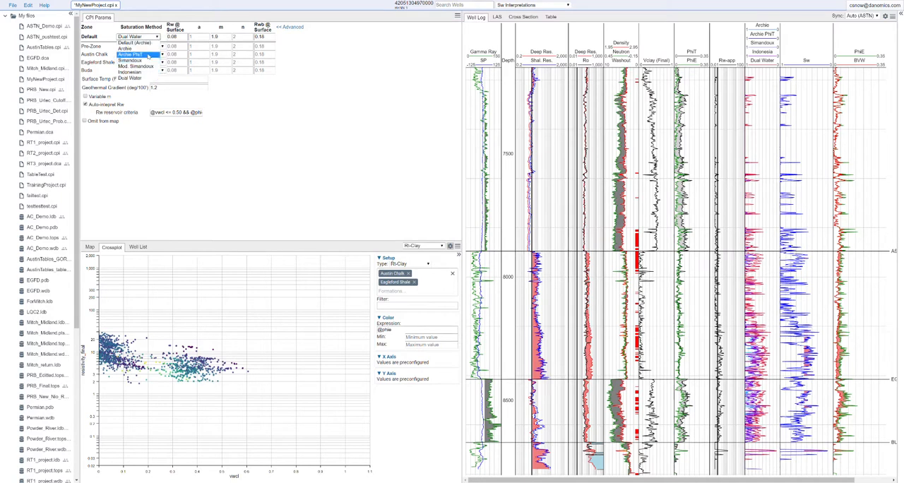
click(131, 54)
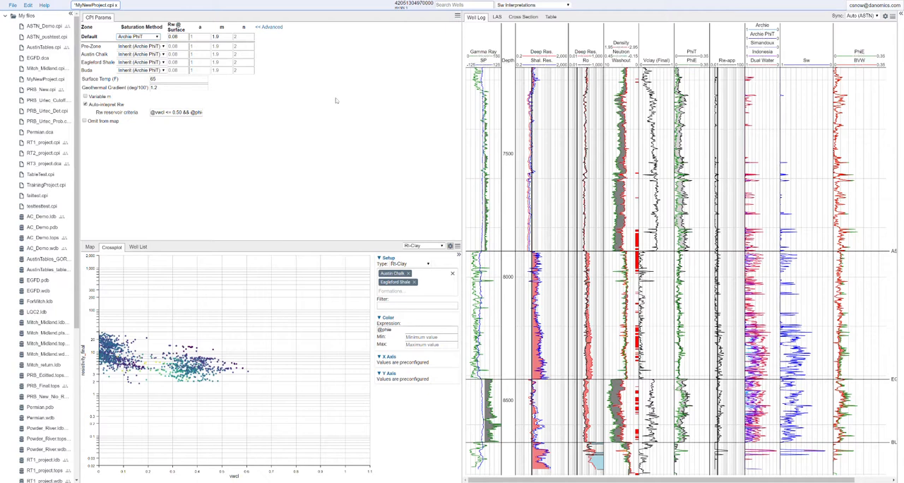
mouse_move(418, 268)
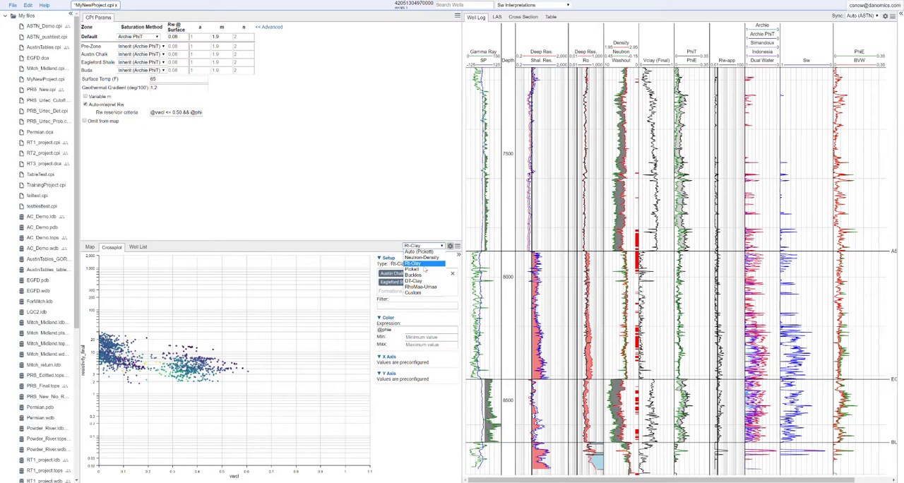
Switch the crossplot type to Buckles to show constant-BVW curves
click(413, 274)
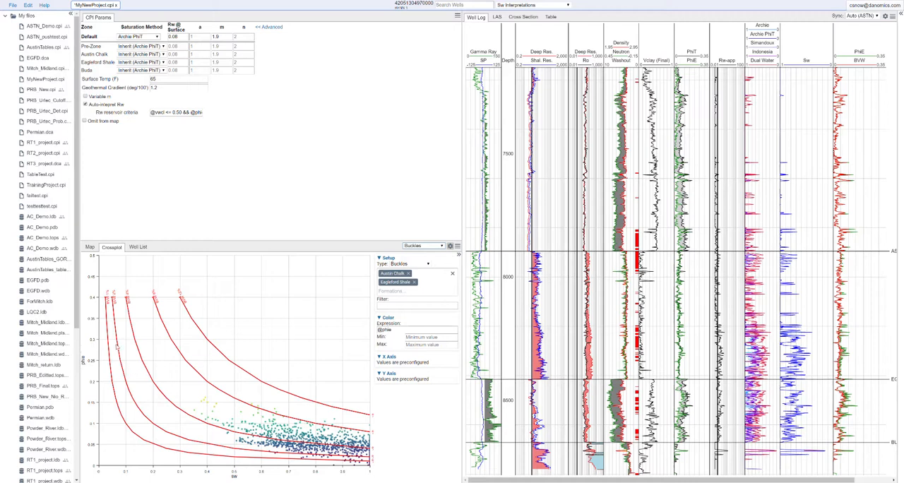
mouse_move(246, 481)
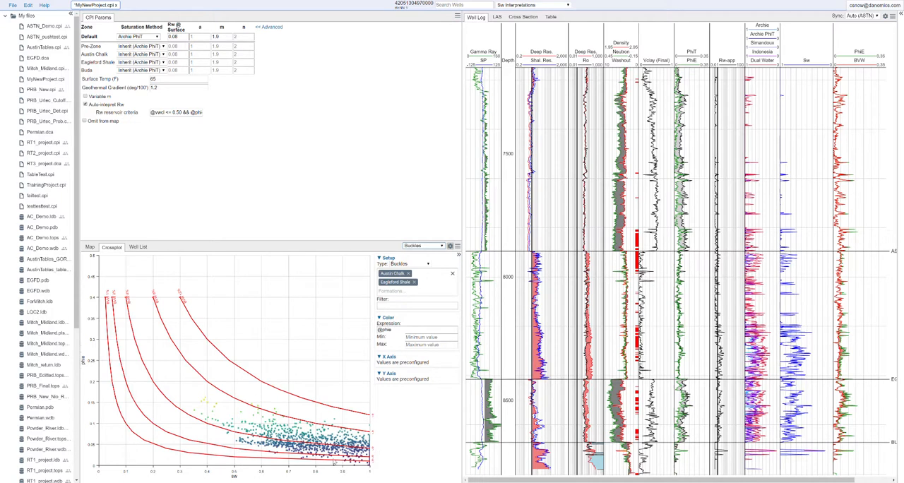
mouse_move(413, 414)
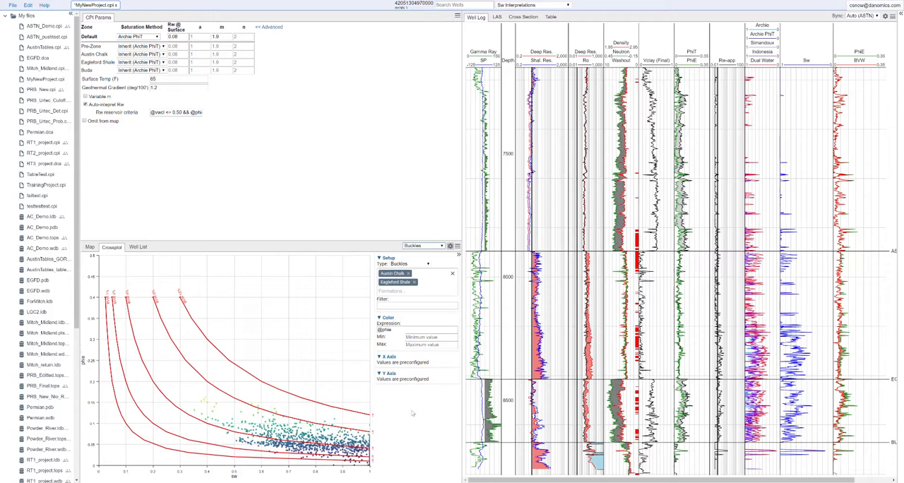
mouse_move(352, 177)
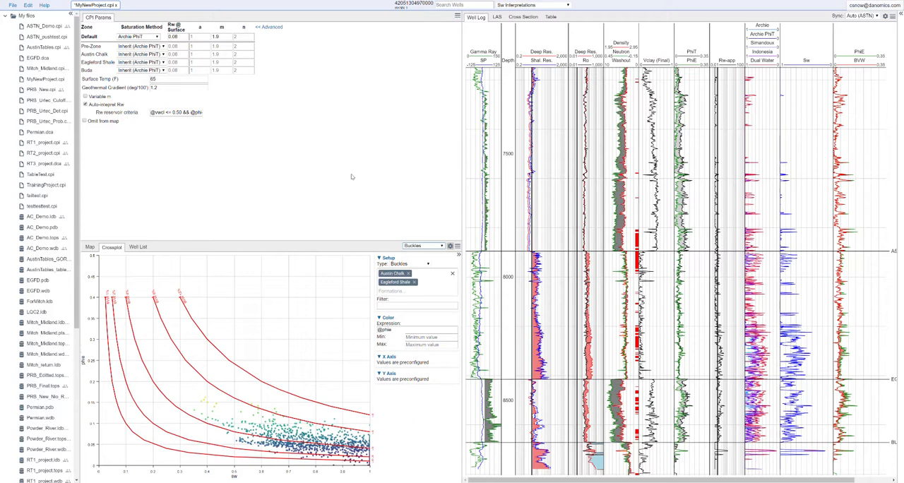